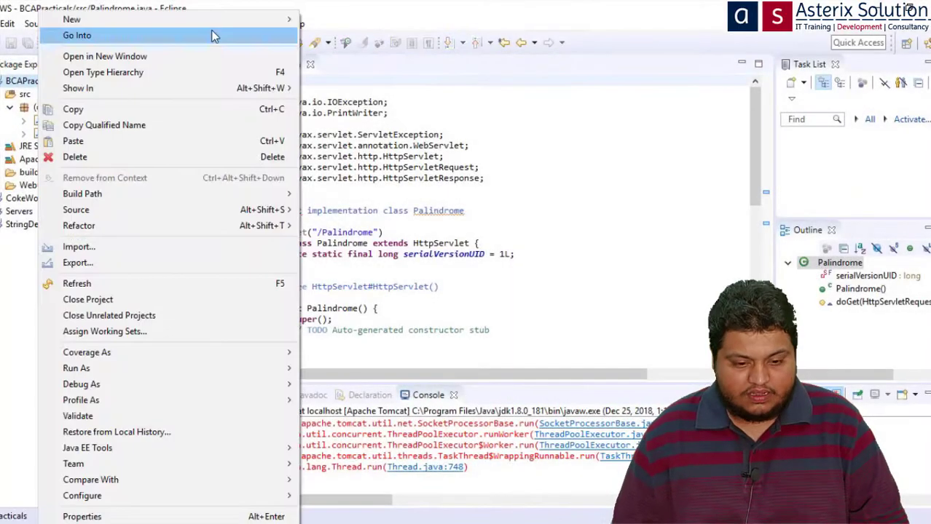
# Start a new servlet in BCAPracticals with class name PrimeServlet1.
pyautogui.click(71, 21)
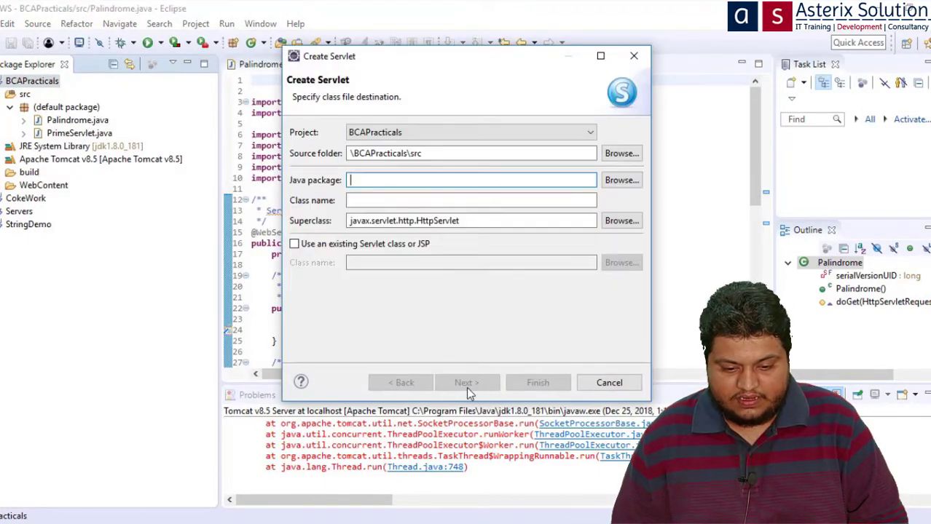
pyautogui.write('PrimeServle')
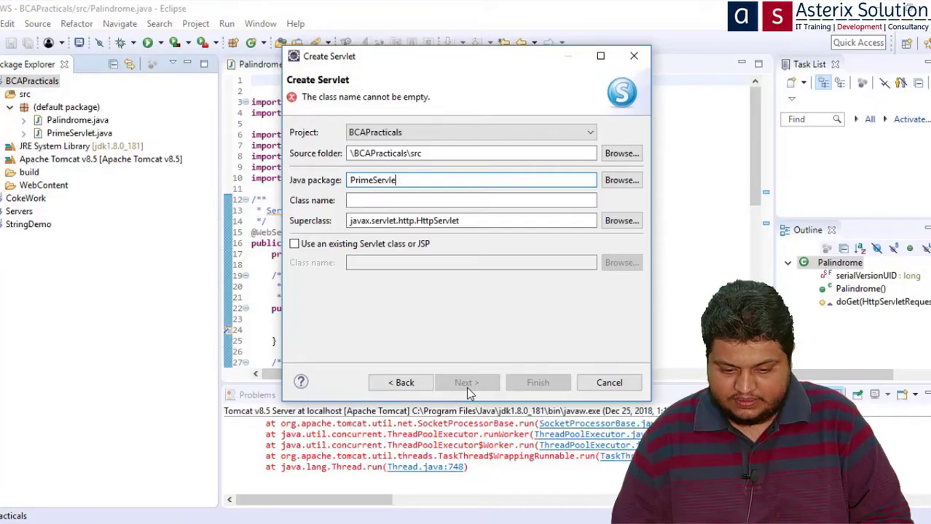
pyautogui.write('t1')
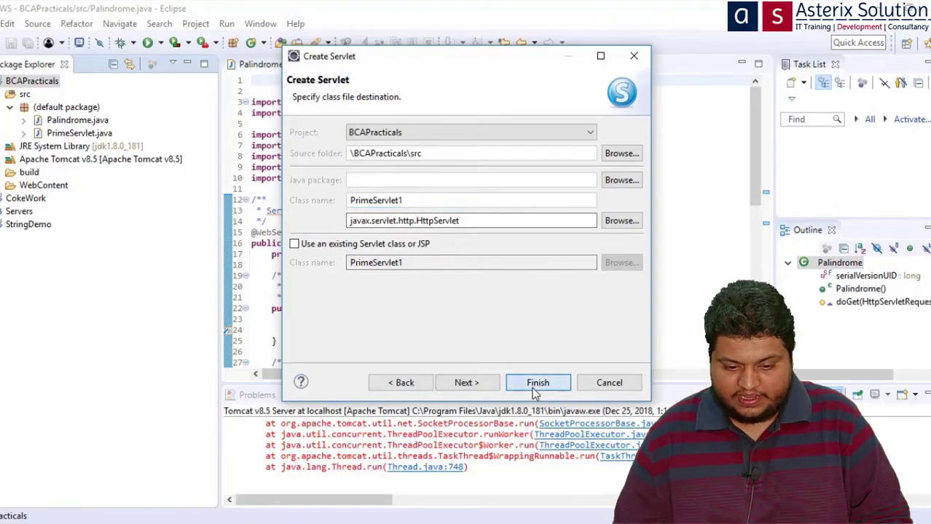
# Finish the wizard to generate PrimeServlet1.java and begin editing its doGet code.
pyautogui.click(538, 381)
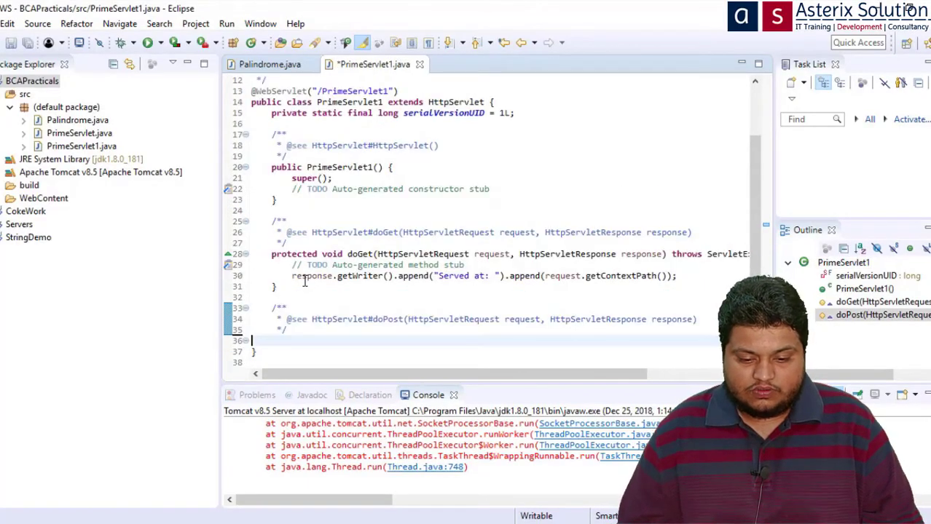
pyautogui.click(279, 64)
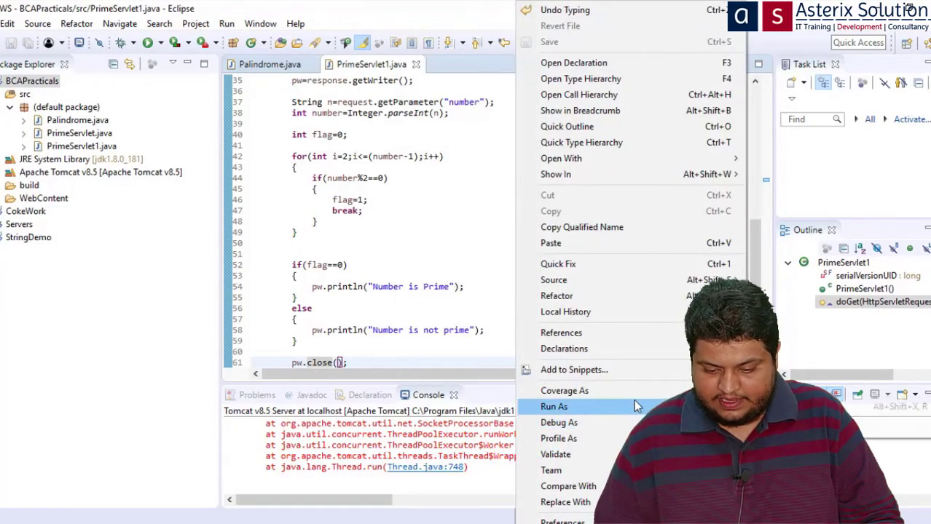
# Run PrimeServlet1 on the existing Tomcat v8.5 server without restarting it.
pyautogui.click(555, 406)
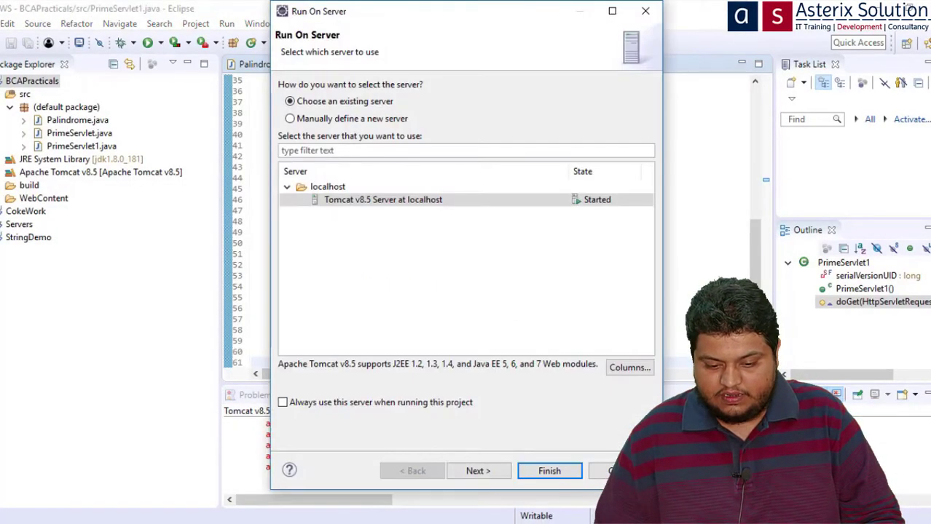
pyautogui.click(549, 470)
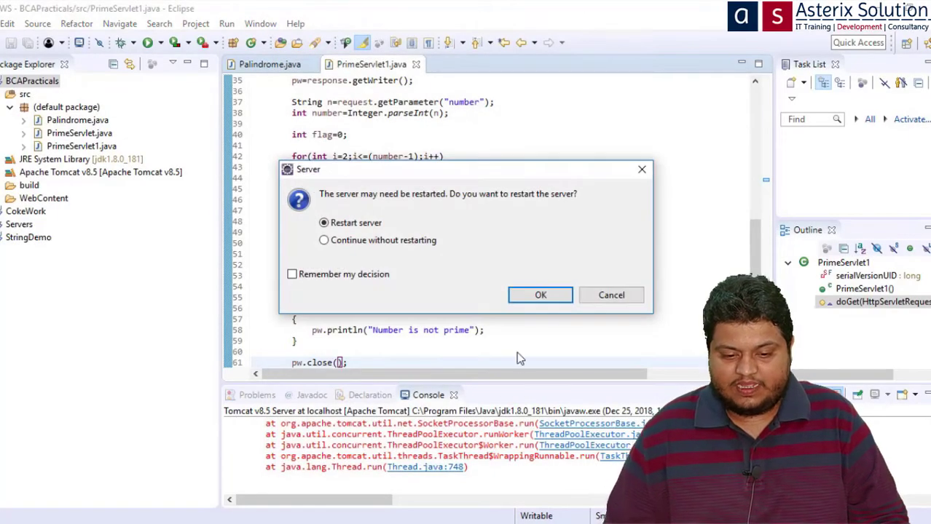
pyautogui.click(323, 240)
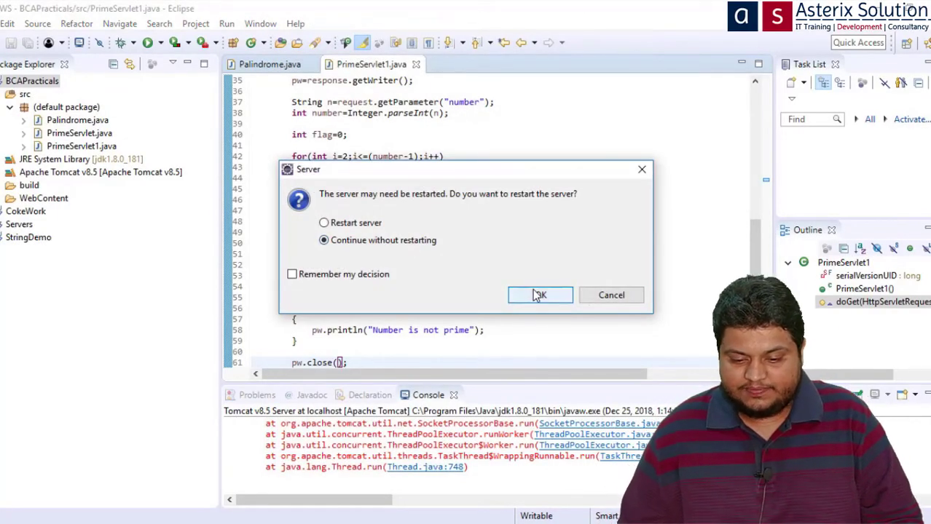
pyautogui.click(539, 294)
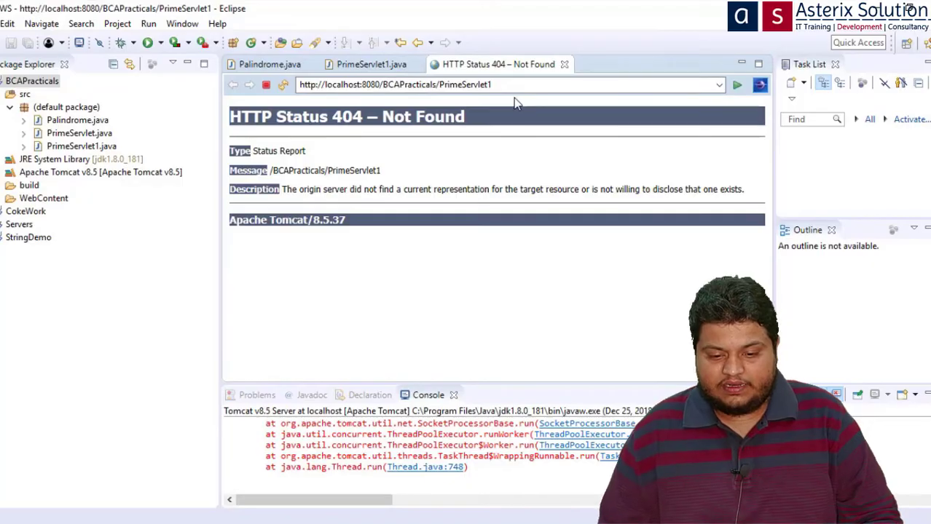
# Run the servlet again, restarting Tomcat, reaching the HTTP 500 NumberFormatException page.
pyautogui.click(372, 64)
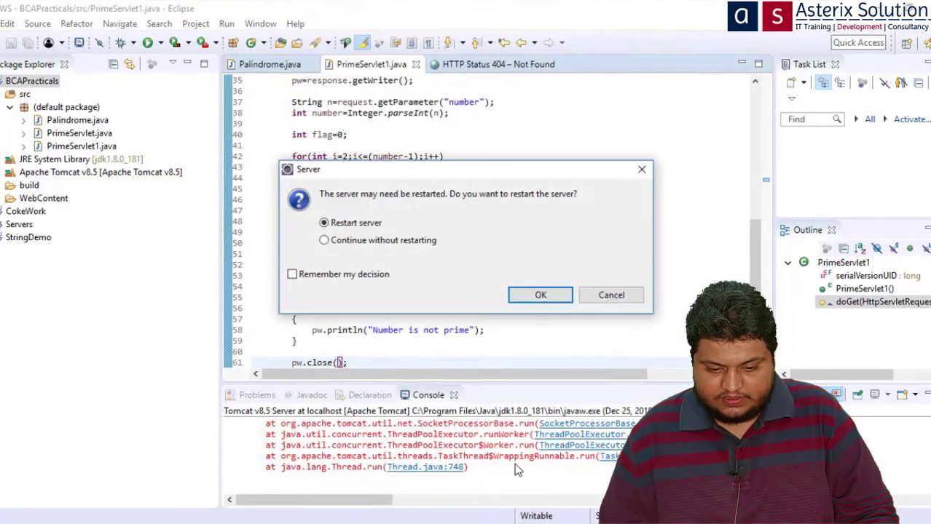
pyautogui.click(541, 294)
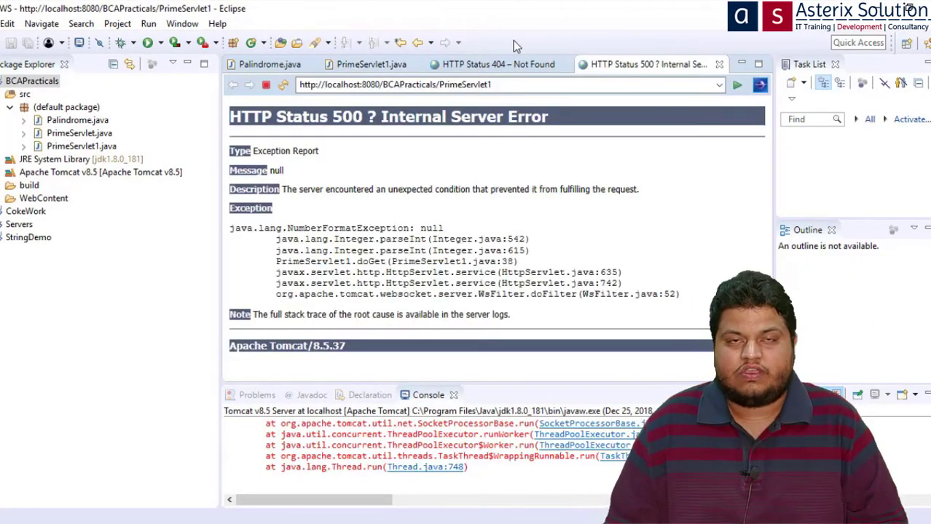
# Append ?number=7 to the servlet URL to get Number is Prime.
pyautogui.click(509, 85)
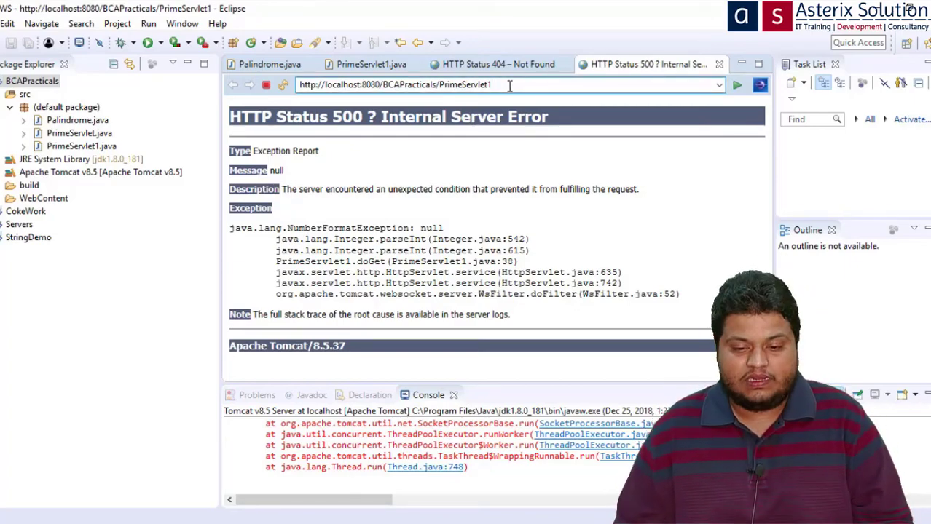
pyautogui.write('7')
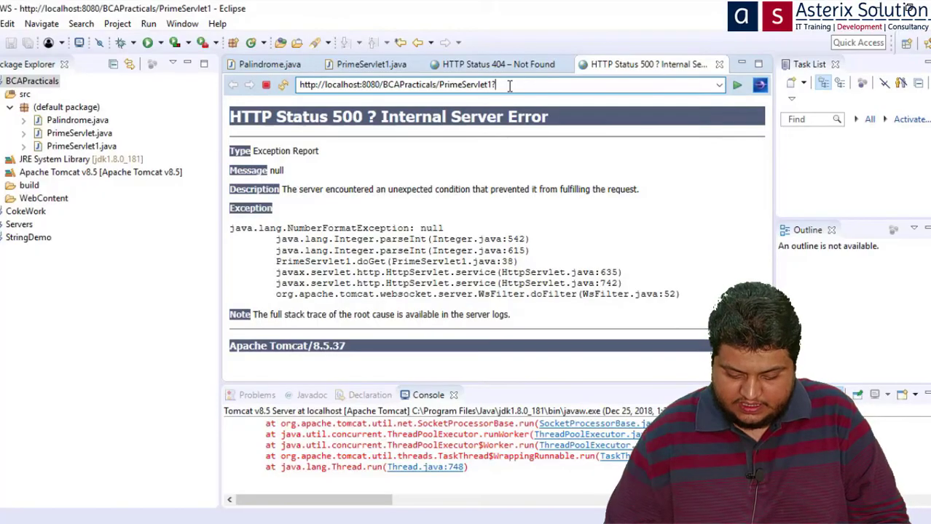
pyautogui.write('number=7')
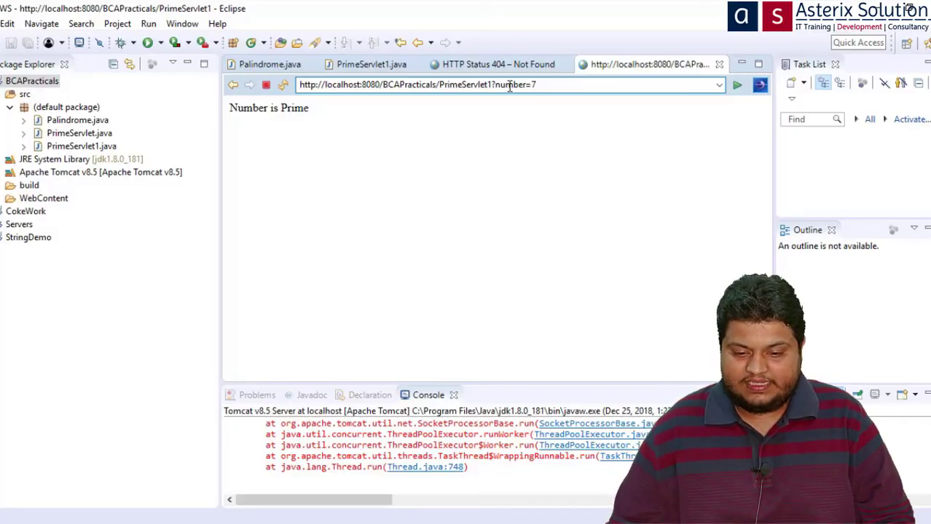
# Change the query to number=70 and reload to get Number is not prime.
pyautogui.write('0')
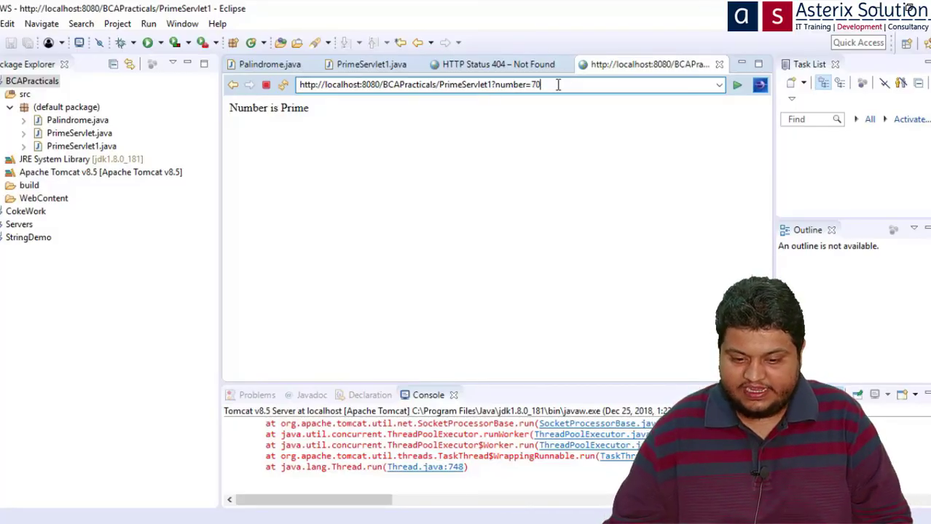
pyautogui.click(737, 84)
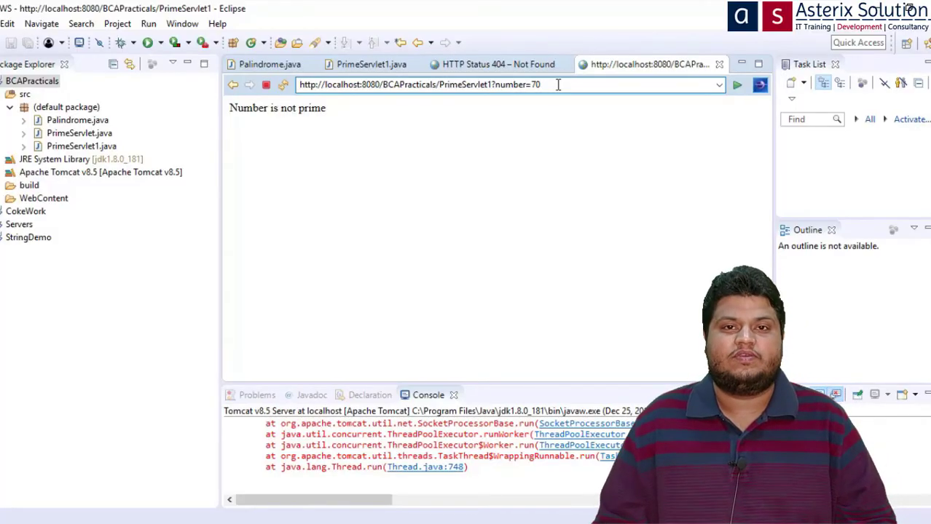